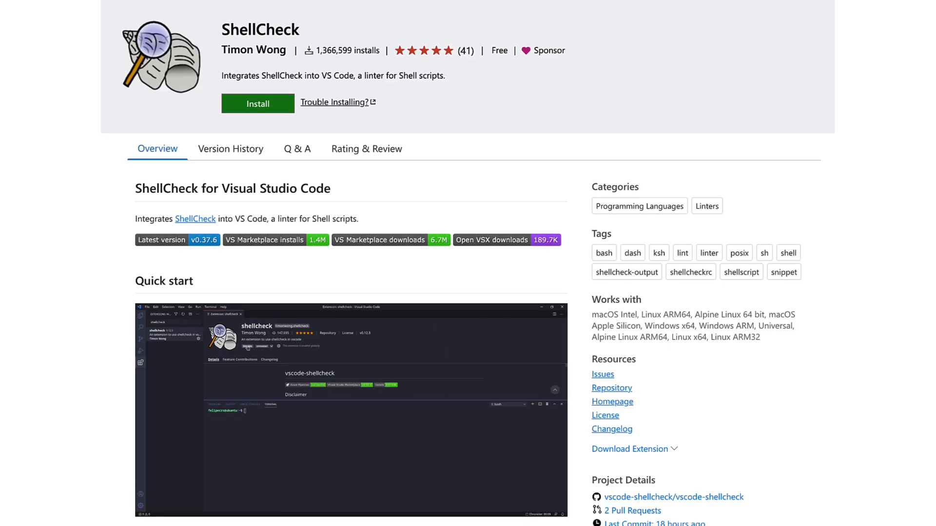
scroll("down", 3)
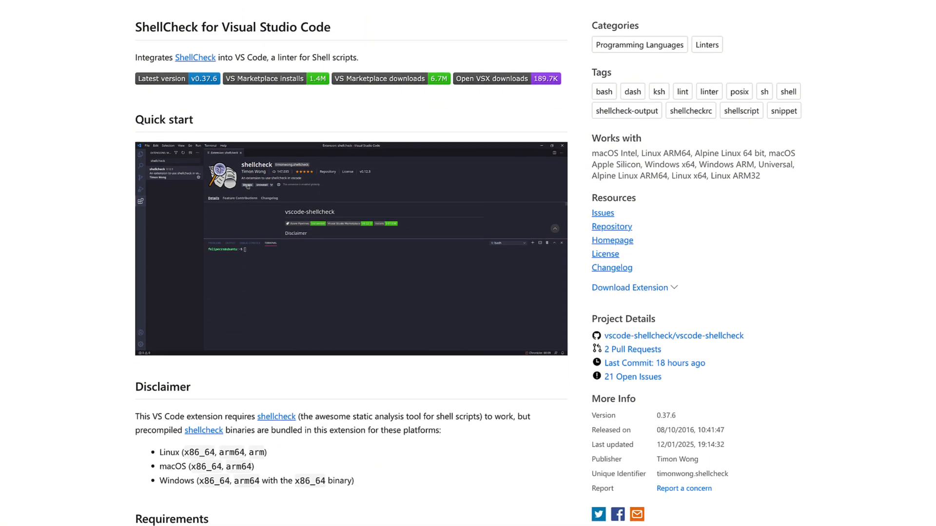